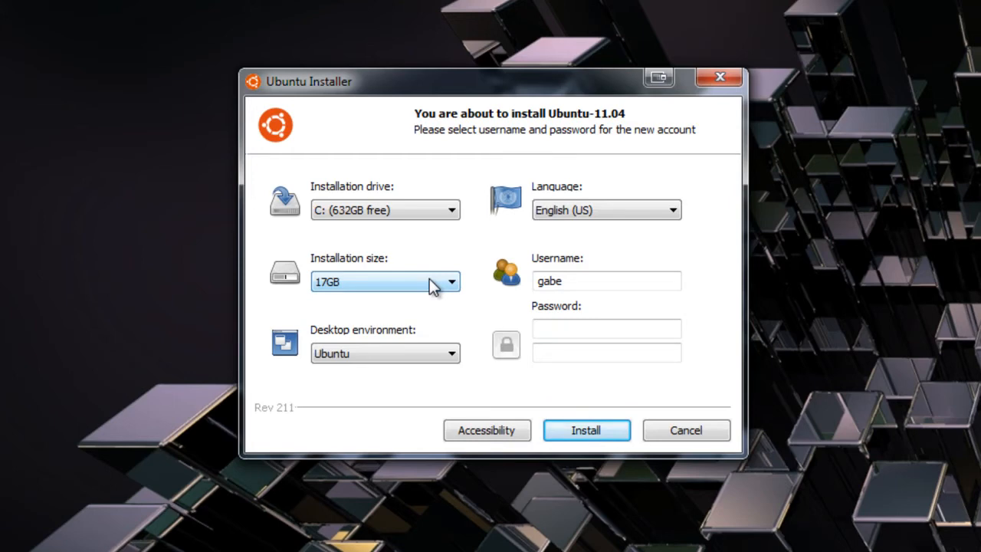
{"action": "mouse_move", "coordinate": [448, 373]}
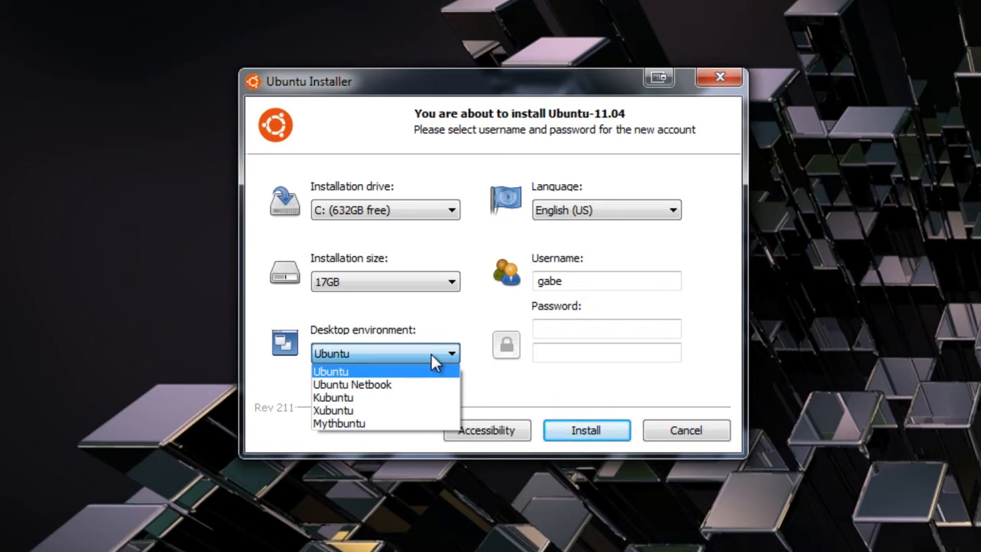
{"action": "mouse_move", "coordinate": [430, 397]}
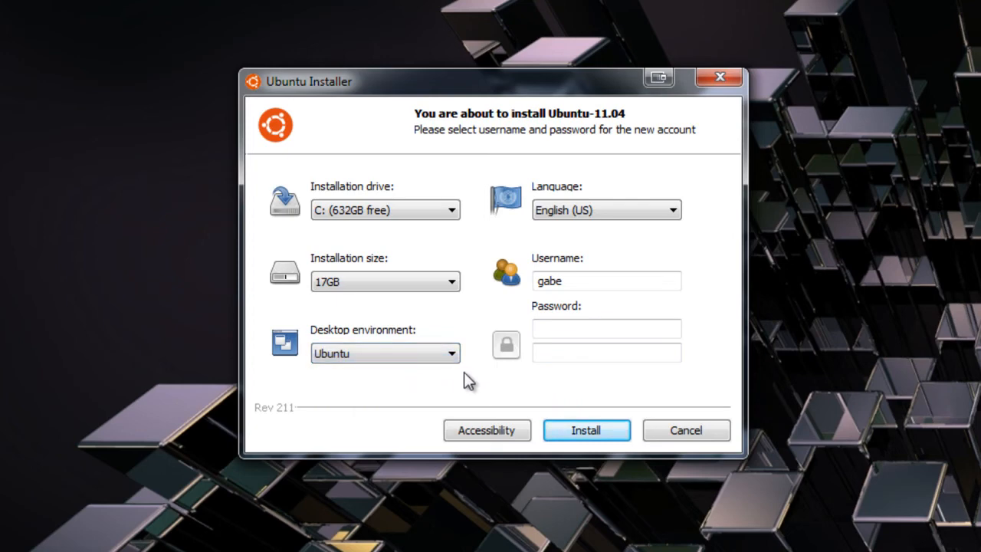
- Attempt the install on drive C: with 17GB and Ubuntu desktop, hitting the password prompt
{"action": "left_click", "coordinate": [586, 429]}
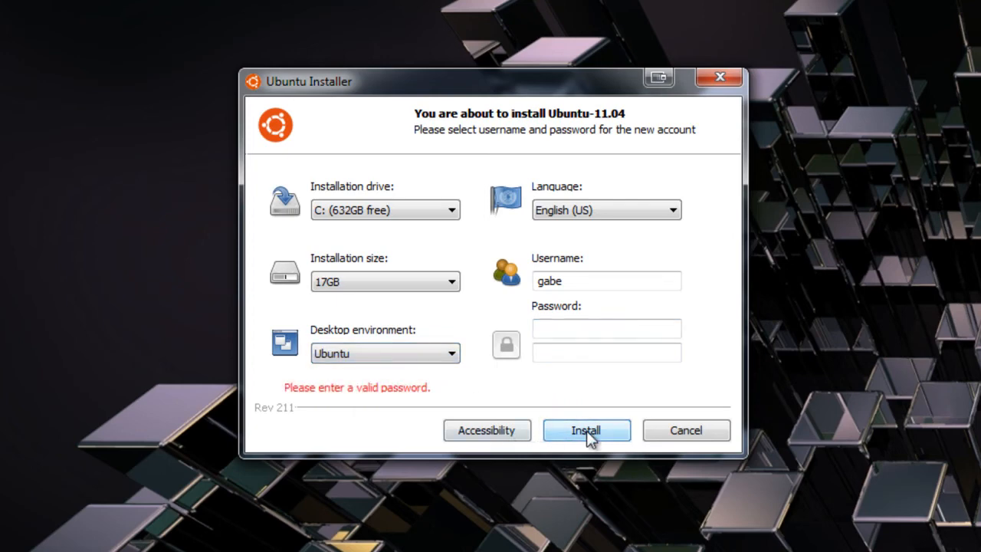
- Enter the account password and start installing Ubuntu 11.04
{"action": "left_click", "coordinate": [606, 328]}
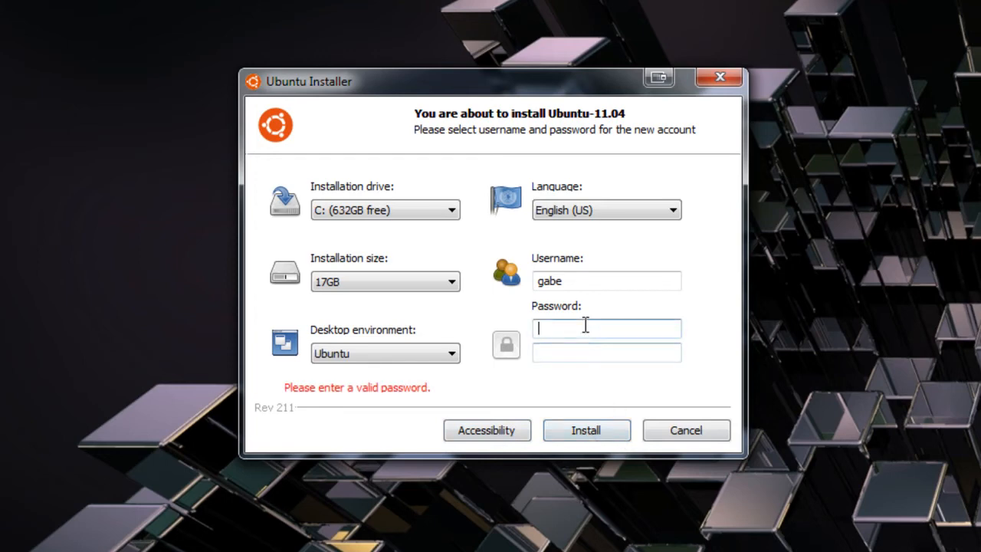
{"action": "type", "text": "•"}
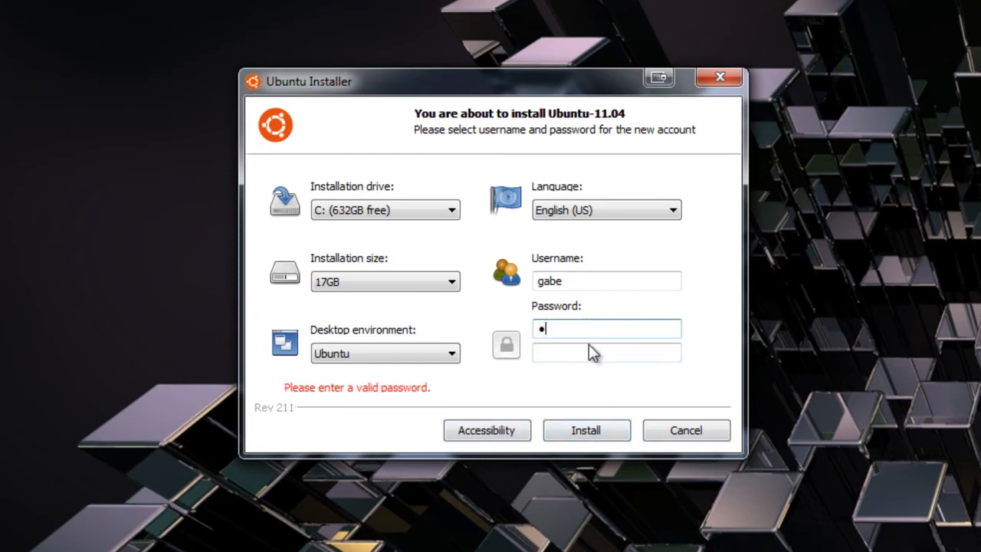
{"action": "left_click", "coordinate": [606, 351]}
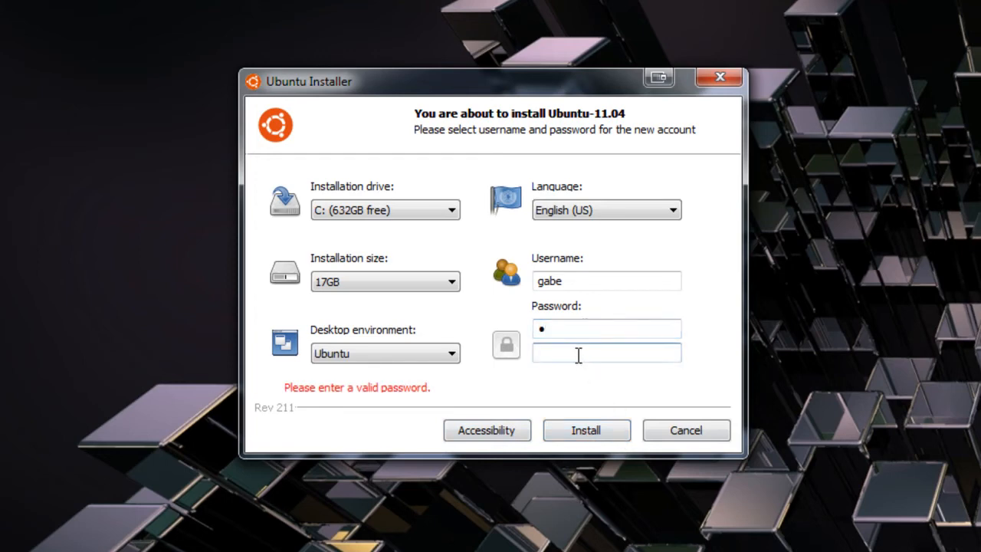
{"action": "left_click", "coordinate": [586, 429]}
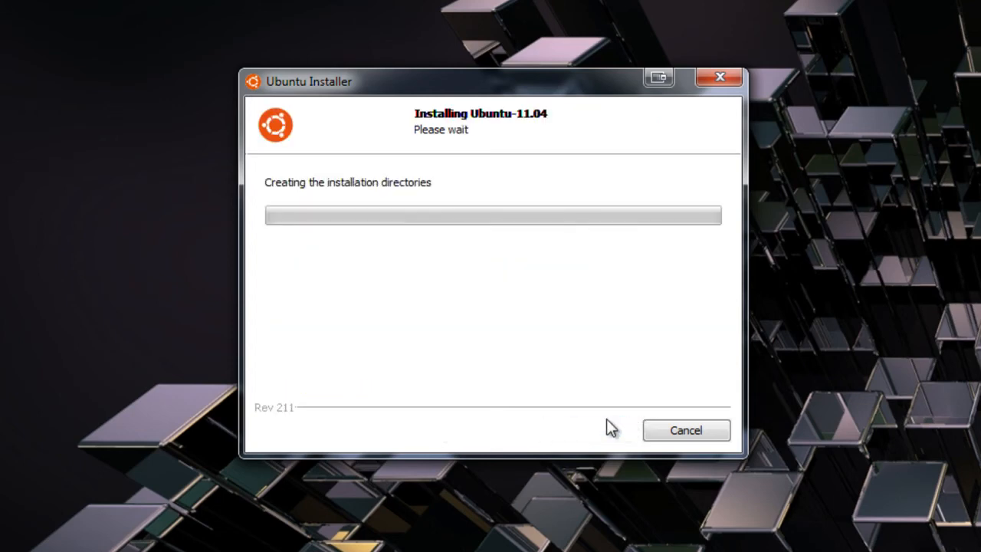
{"action": "mouse_move", "coordinate": [662, 387]}
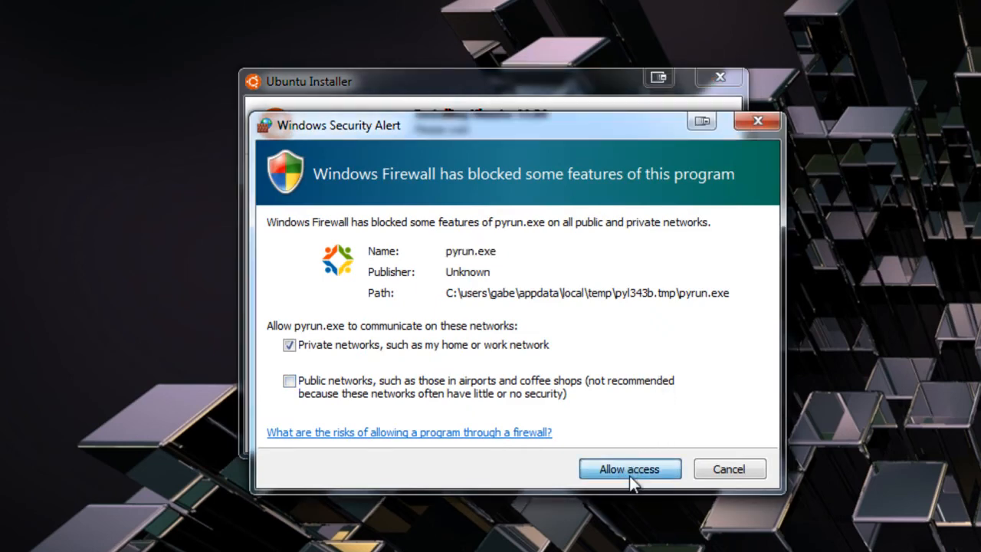
- Allow pyrun.exe through the Windows firewall so the Ubuntu 11.04 torrent download begins
{"action": "left_click", "coordinate": [628, 469]}
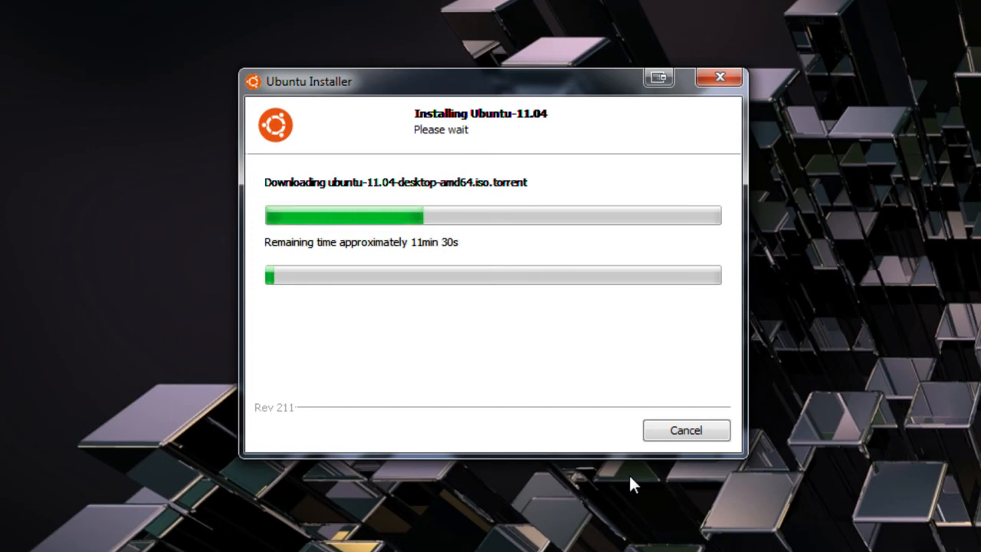
{"action": "mouse_move", "coordinate": [631, 460]}
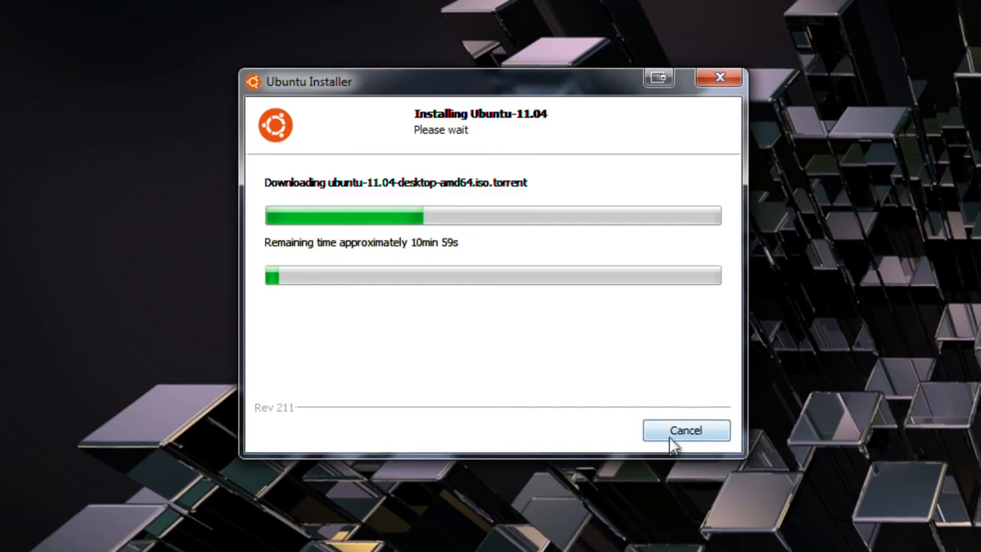
- Cancel the Ubuntu 11.04 download and confirm quitting the installer
{"action": "left_click", "coordinate": [685, 430]}
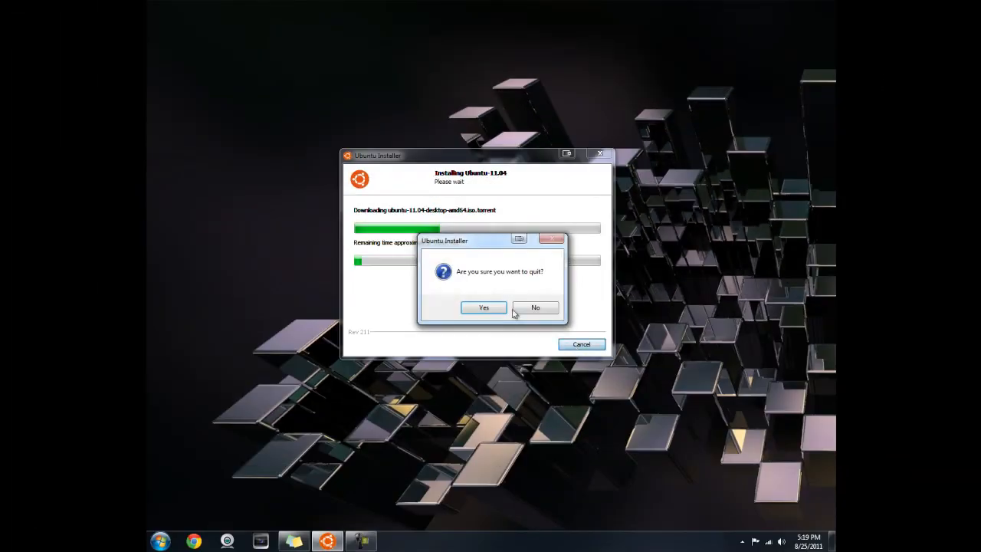
{"action": "left_click", "coordinate": [484, 307]}
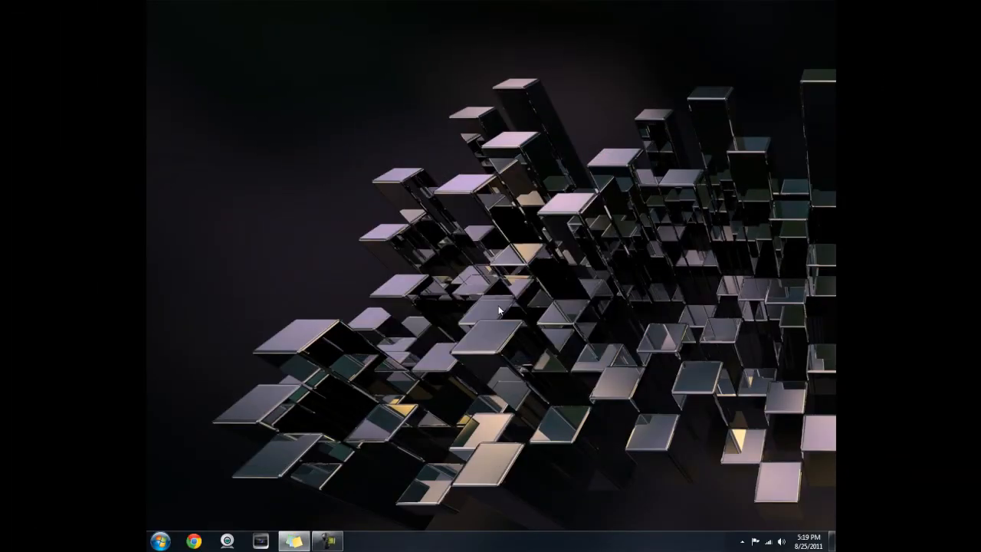